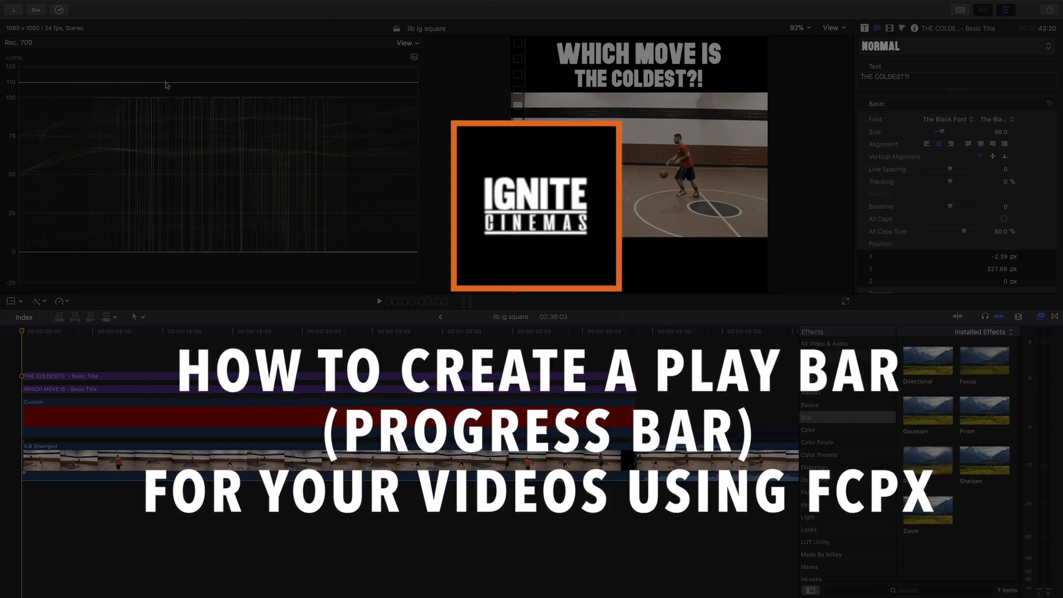
Preview the sample video to see the growing progress bar at the start and midway
left_click(380, 301)
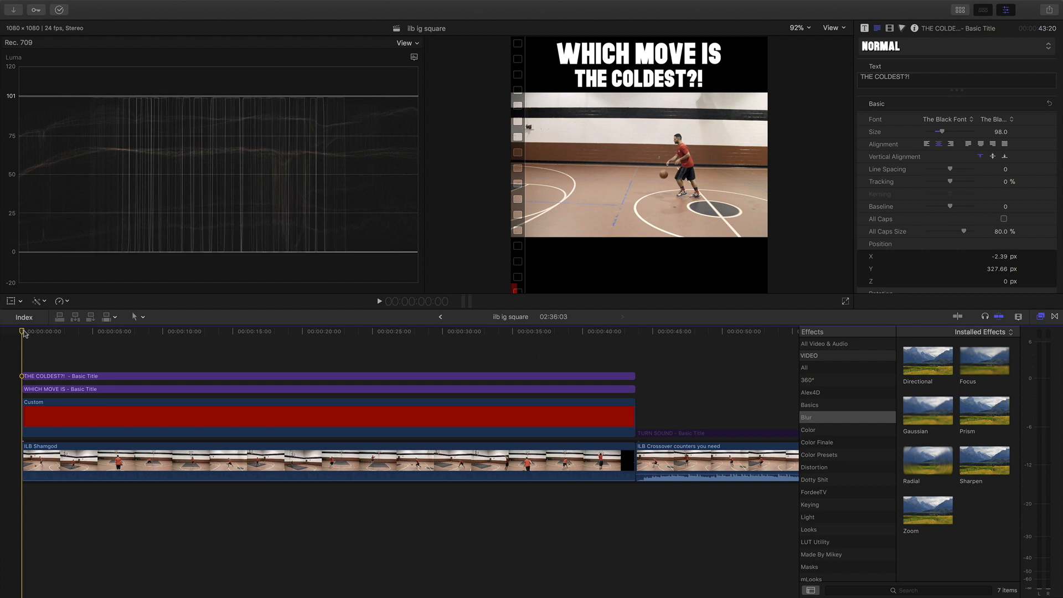
left_click(129, 331)
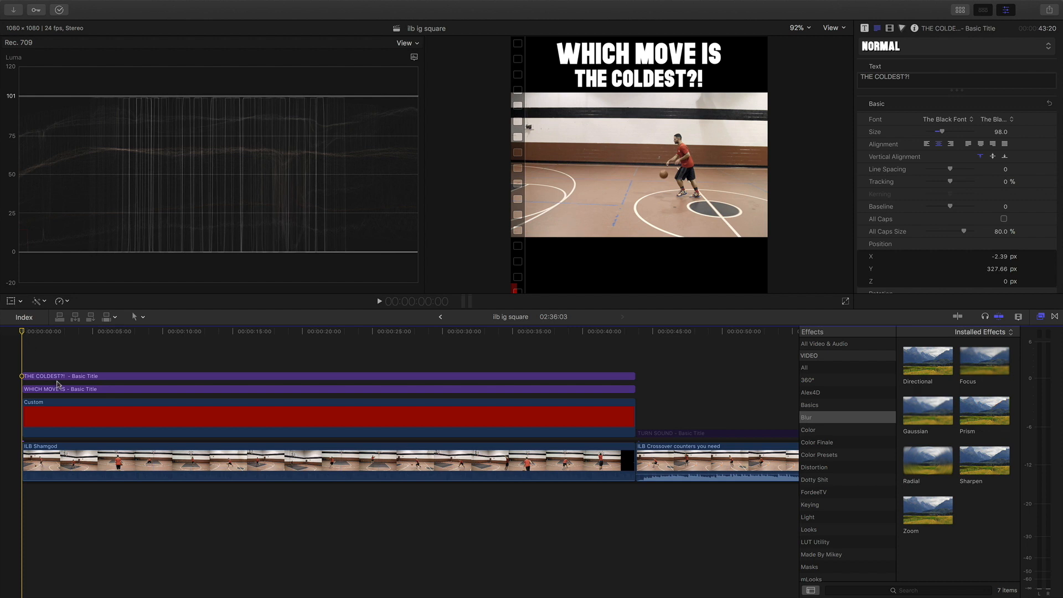
left_click(379, 301)
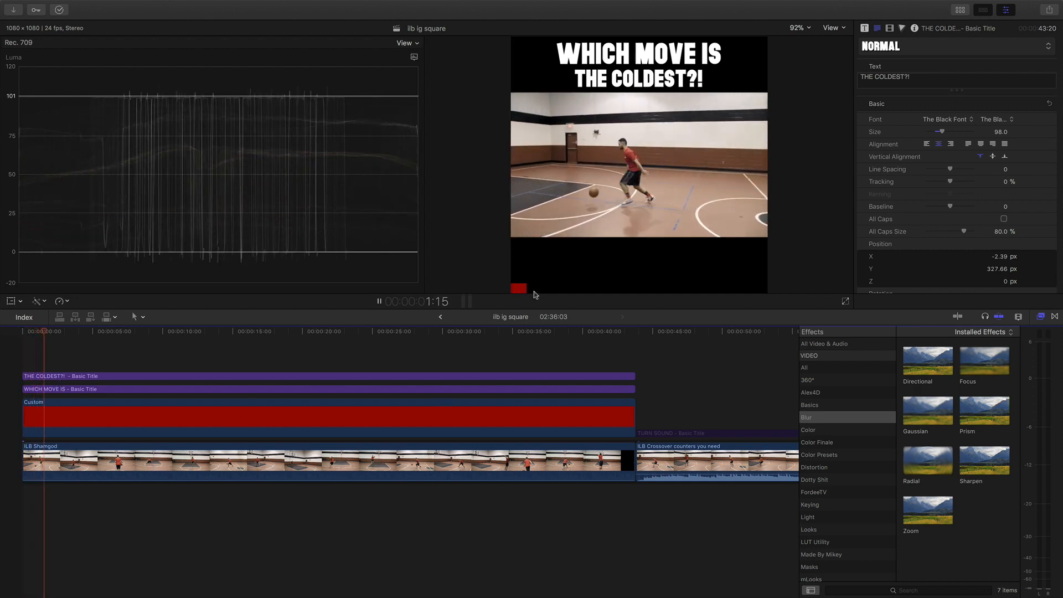
left_click(73, 331)
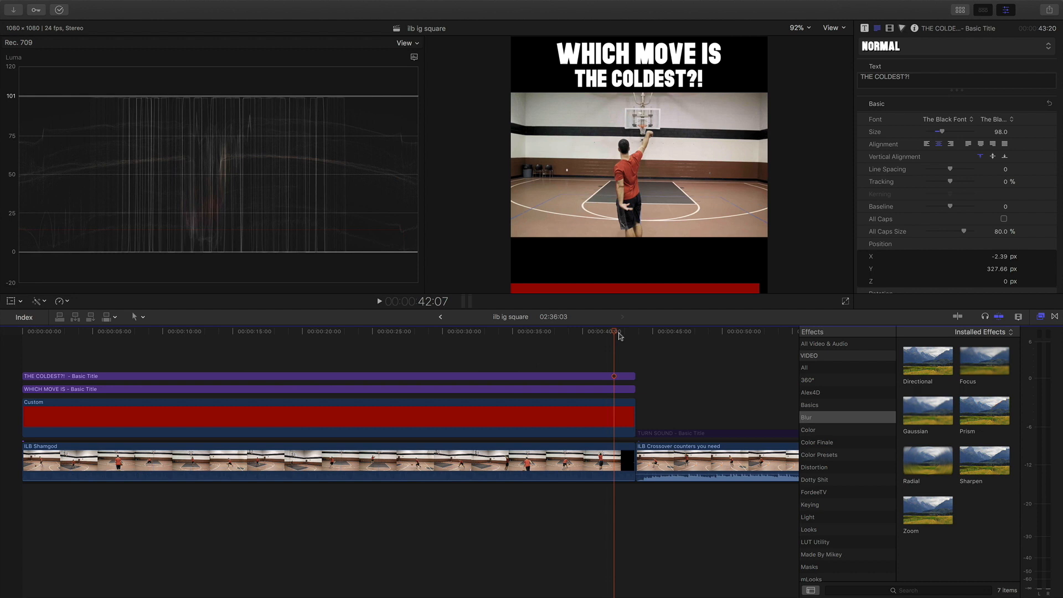
left_click(293, 331)
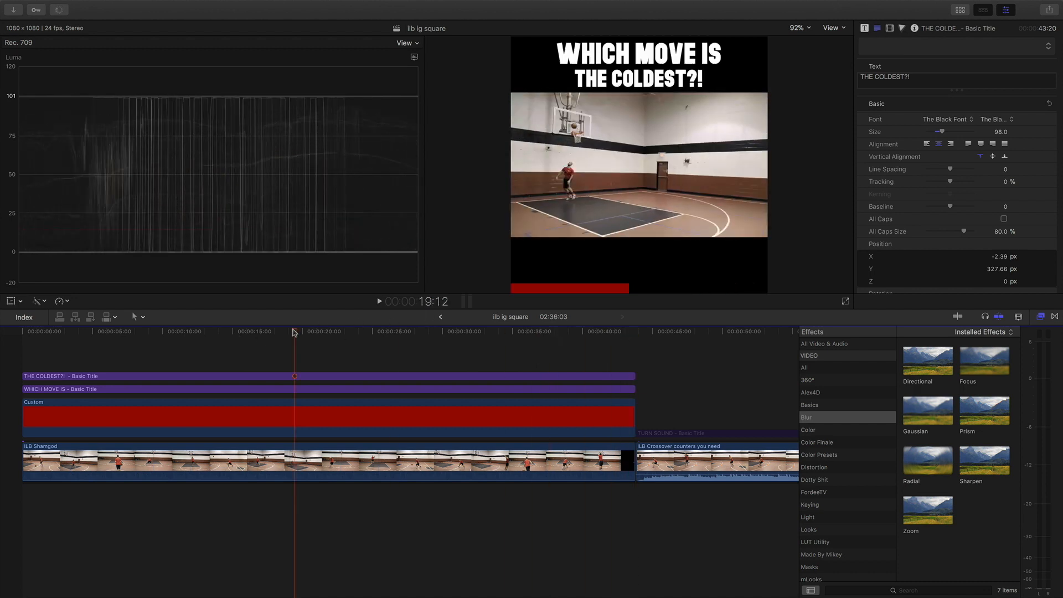
Start a new project and choose a Custom video format
left_click(89, 6)
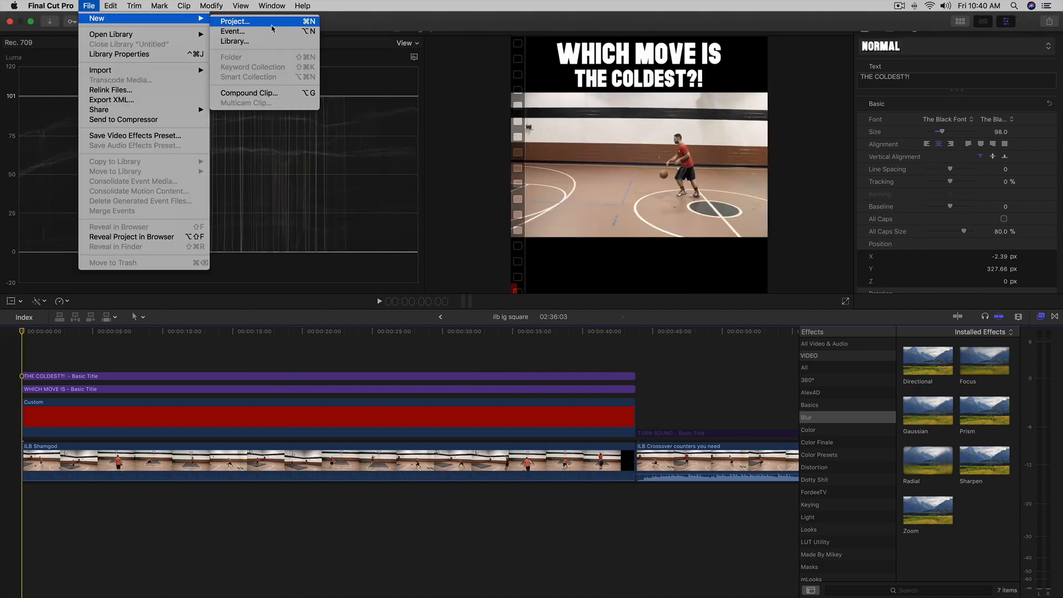
left_click(235, 21)
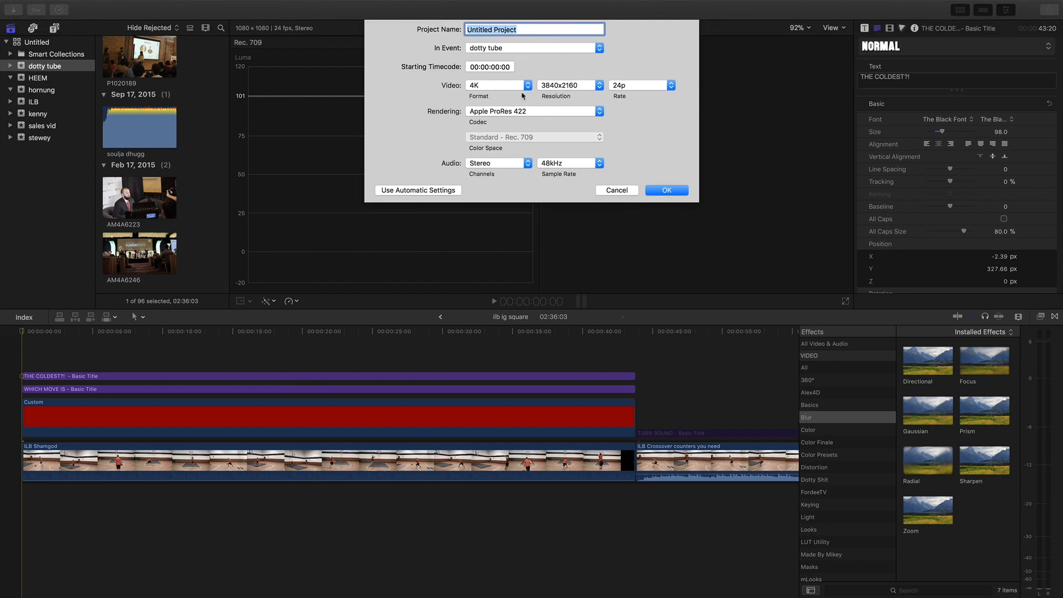
left_click(527, 85)
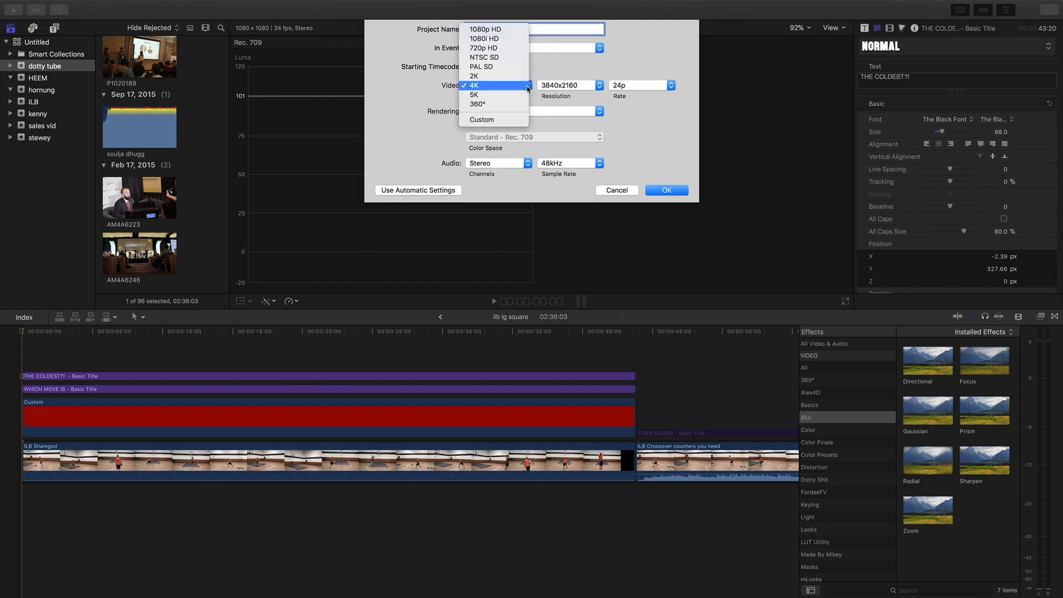
mouse_move(482, 66)
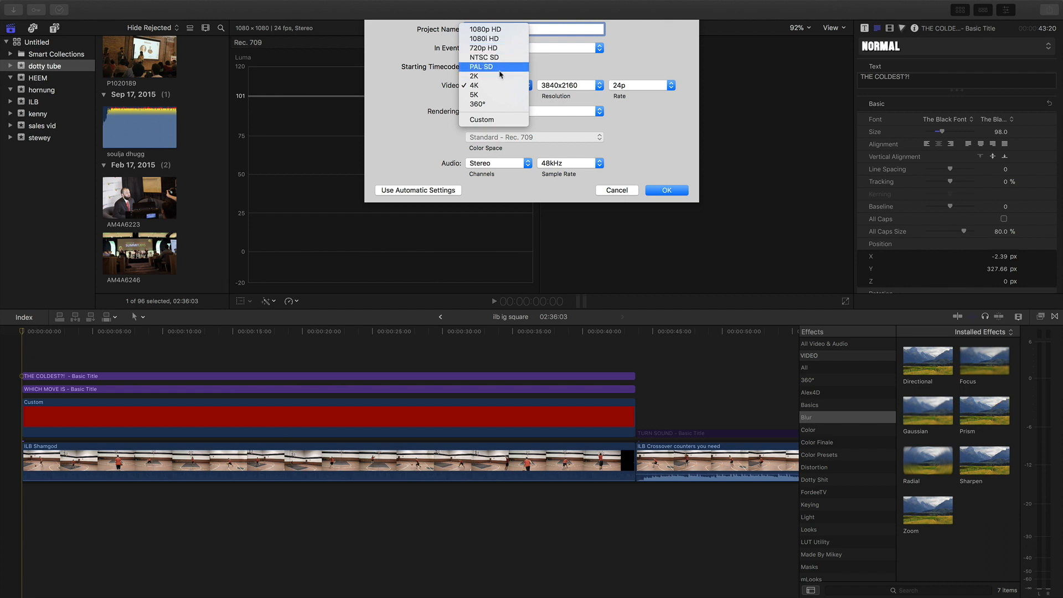
left_click(473, 85)
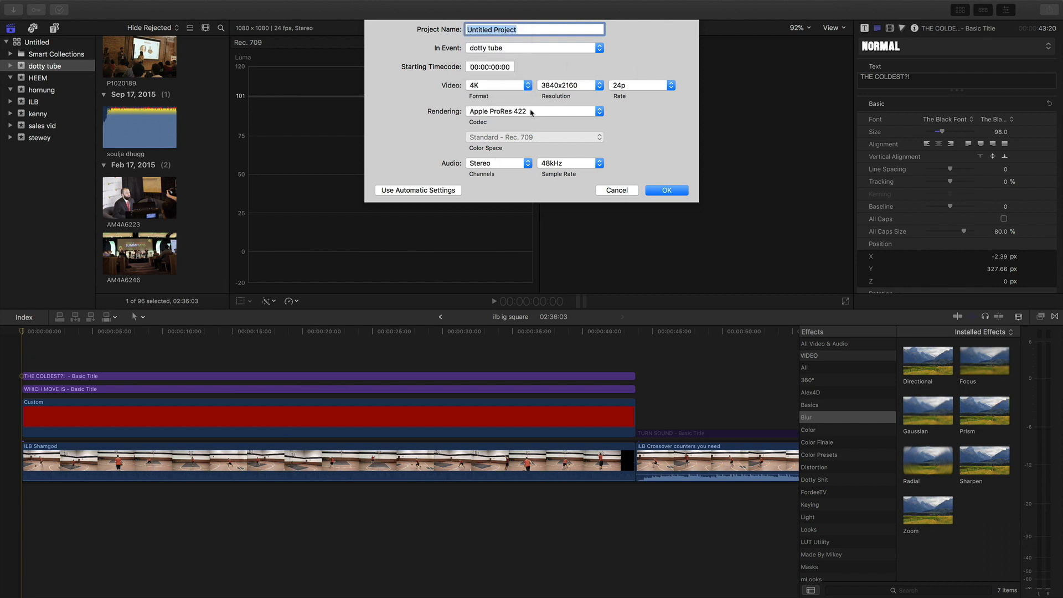
left_click(498, 86)
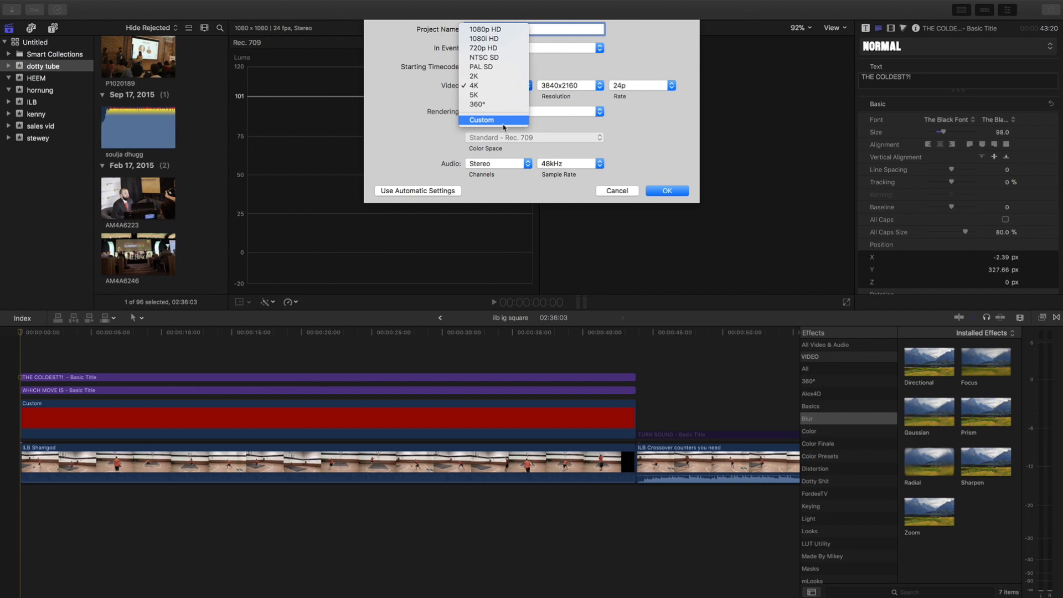
left_click(482, 120)
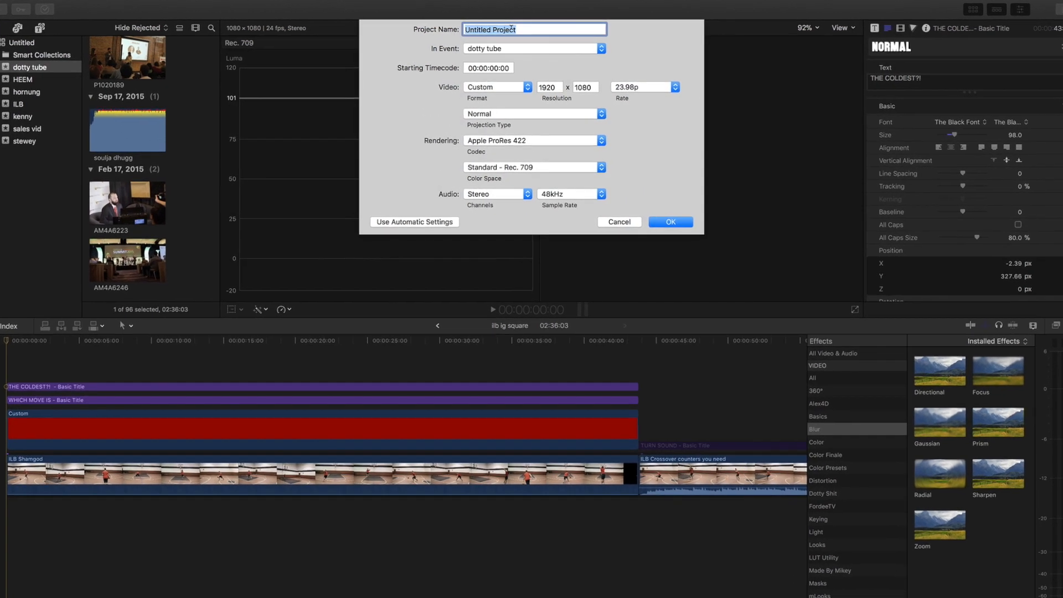
Name the project 'ig progress bar demo', set the rate to 24p and create it
type("ig")
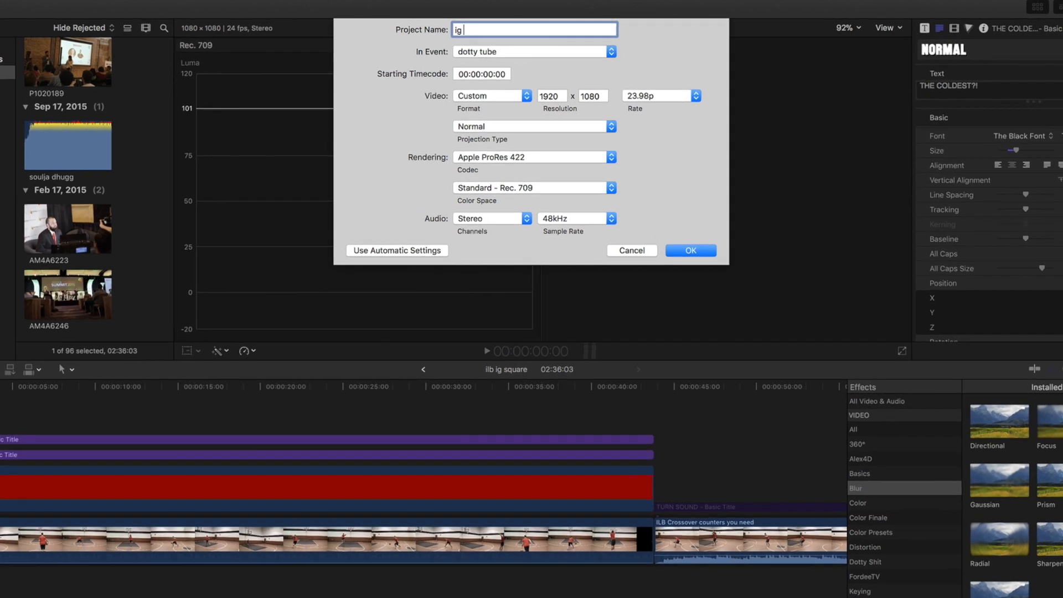
type("progress ba")
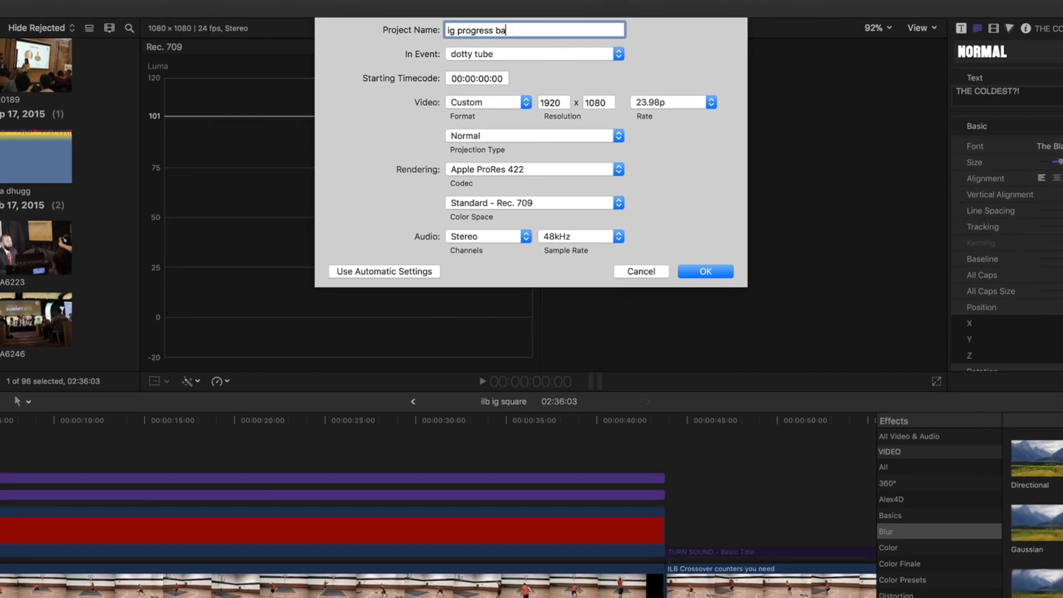
type("r demo")
left_click(555, 102)
type("1")
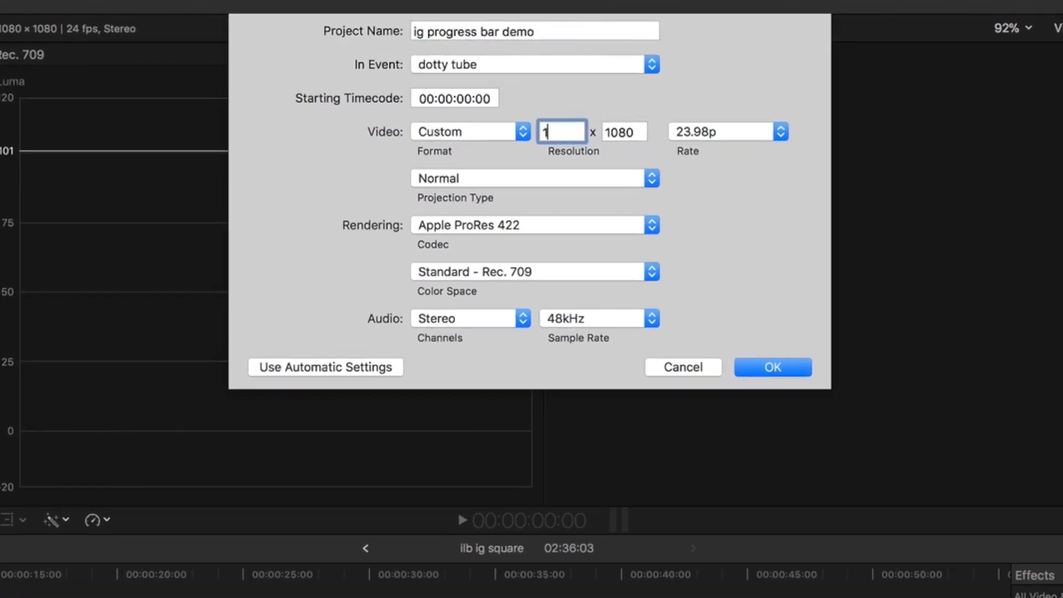
left_click(780, 132)
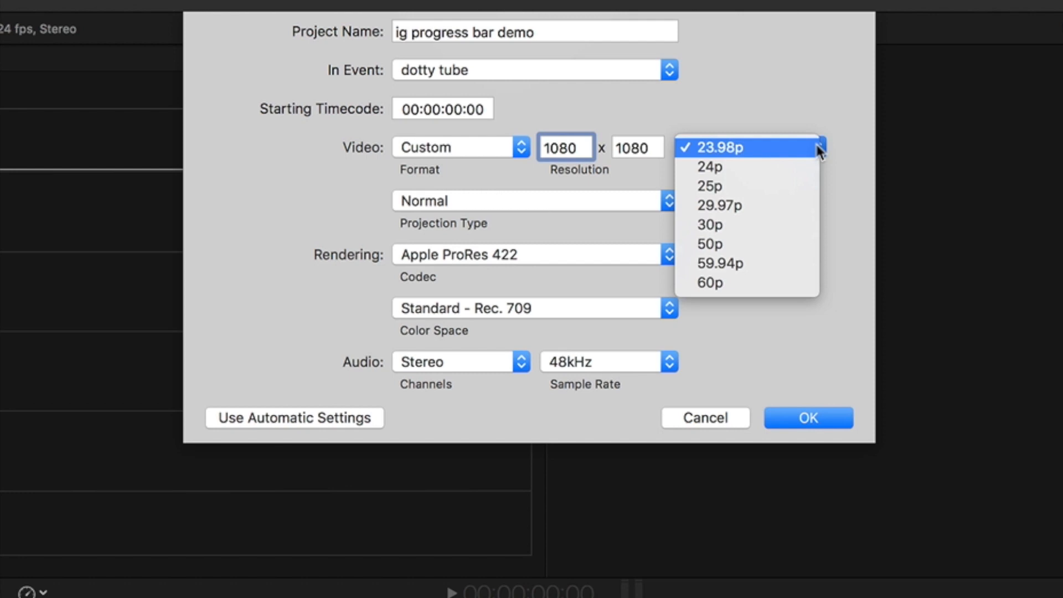
left_click(708, 167)
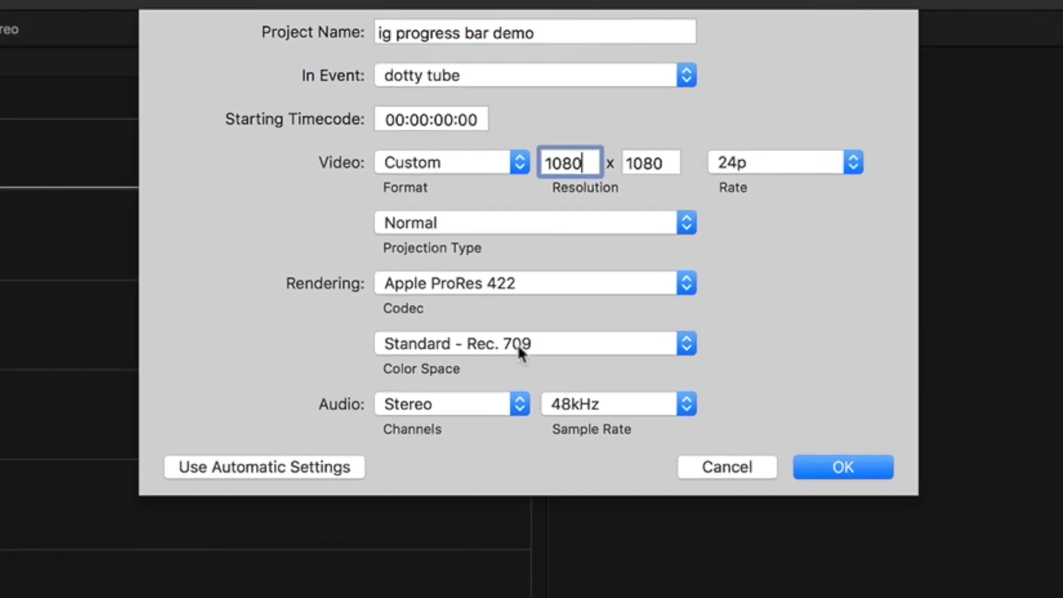
left_click(842, 466)
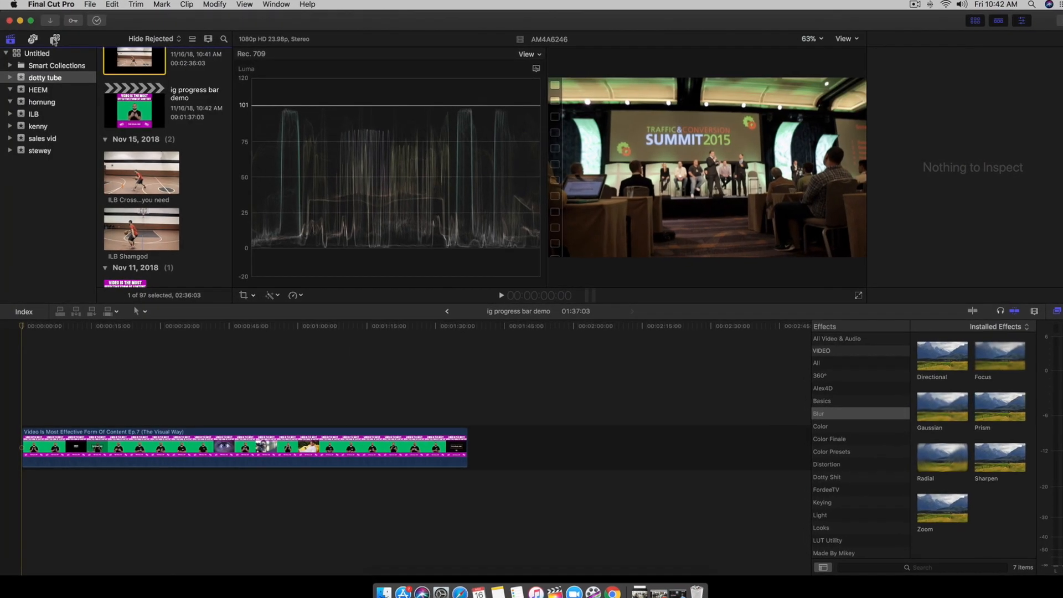
Place the episode clip in the timeline with a black Custom generator above it
left_click(55, 39)
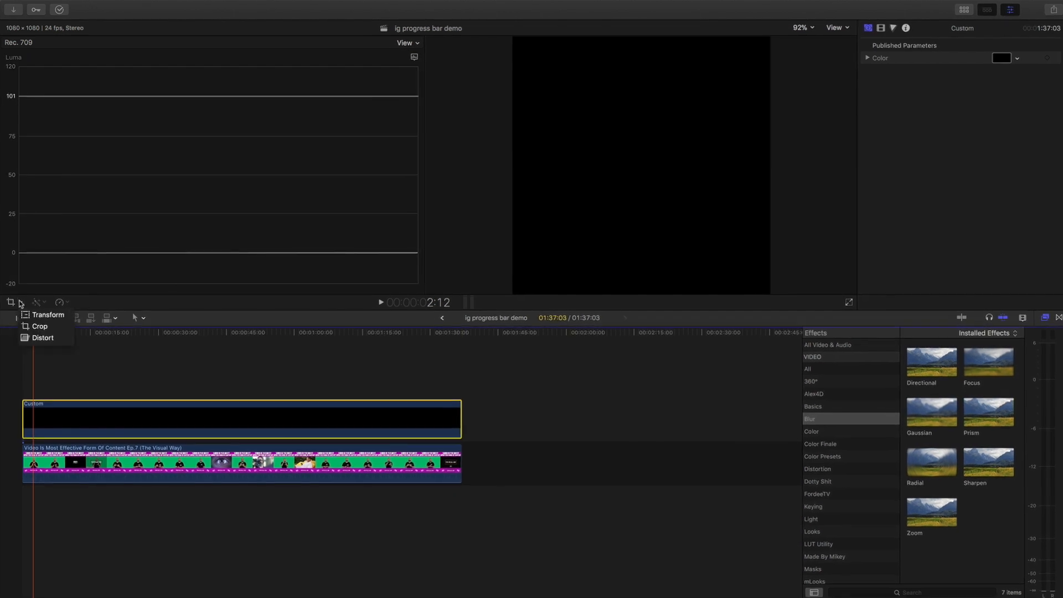
Trim the top of the black generator down to a thin strip above the banner
left_click(40, 325)
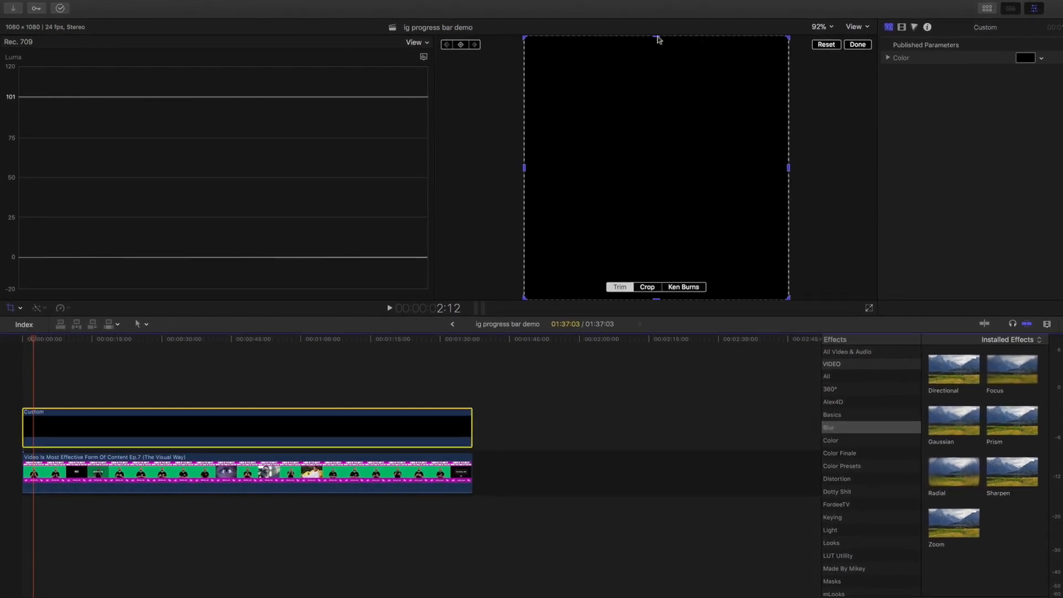
left_click(645, 286)
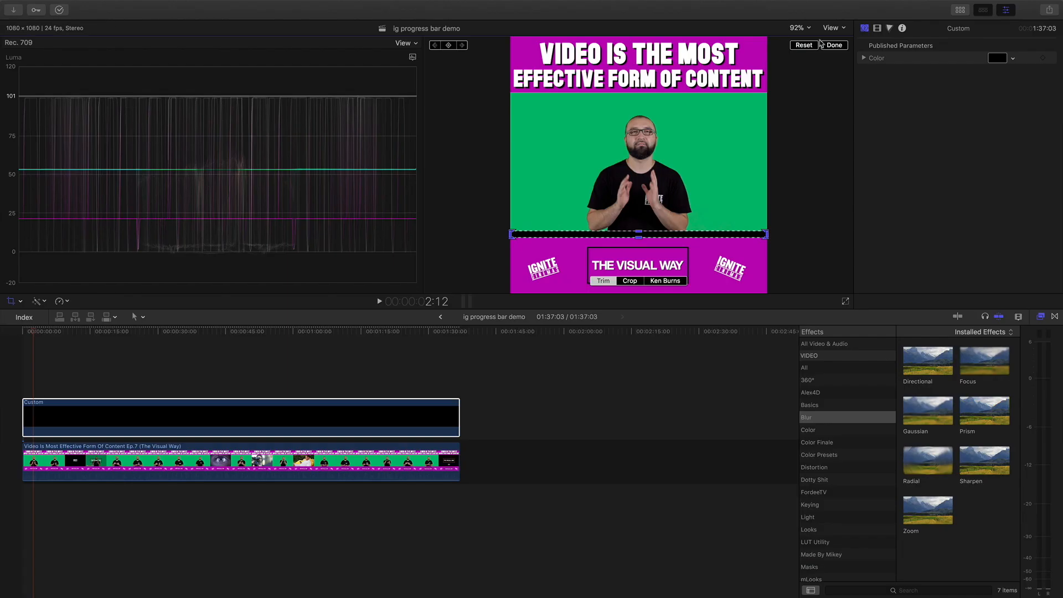
Finish the crop and set the generator's Color to yellow after trying magenta
left_click(835, 44)
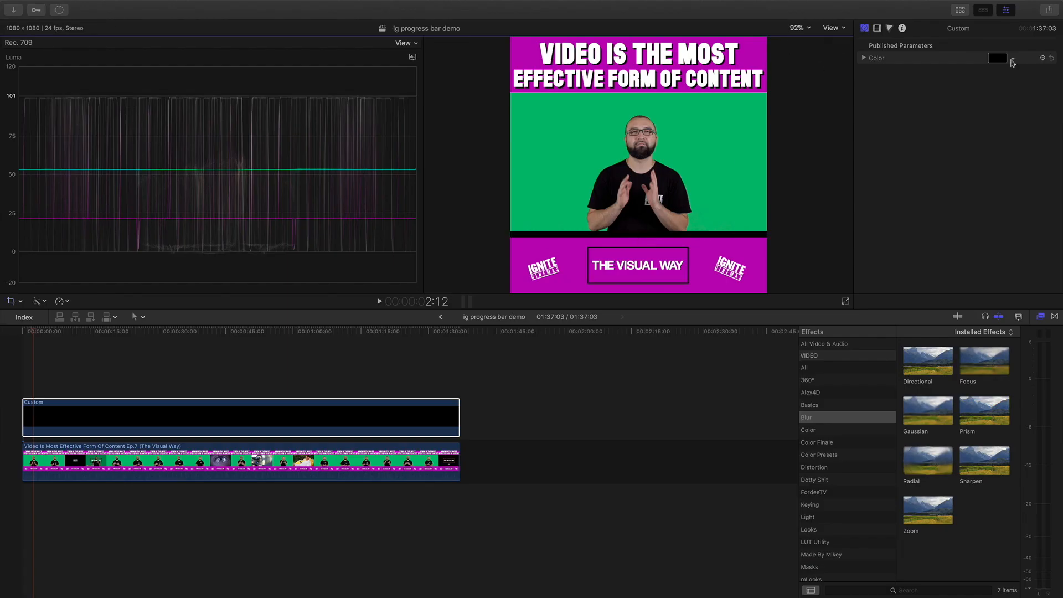
left_click(997, 57)
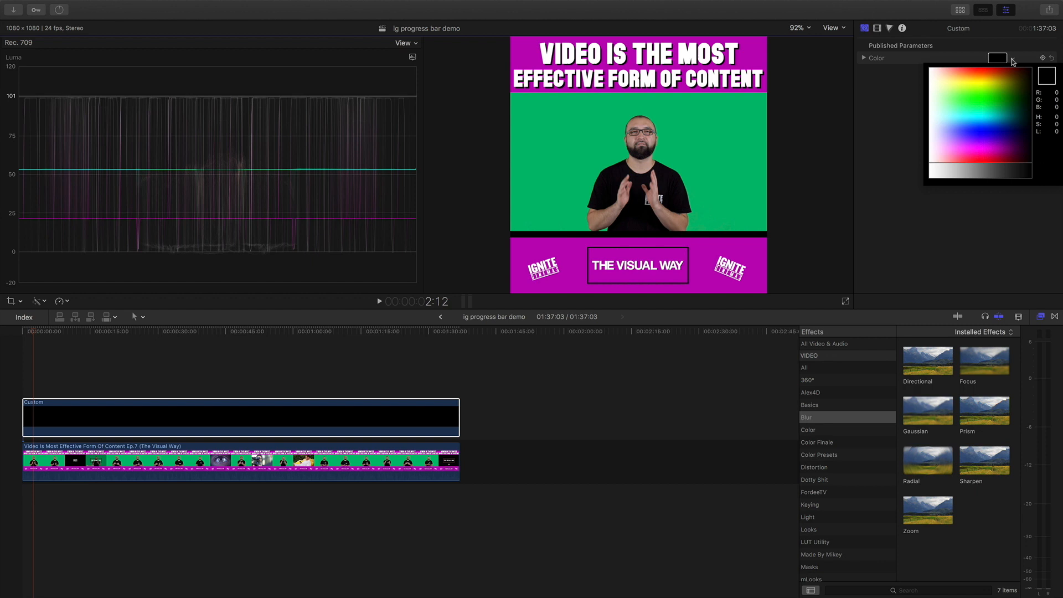
left_click(988, 73)
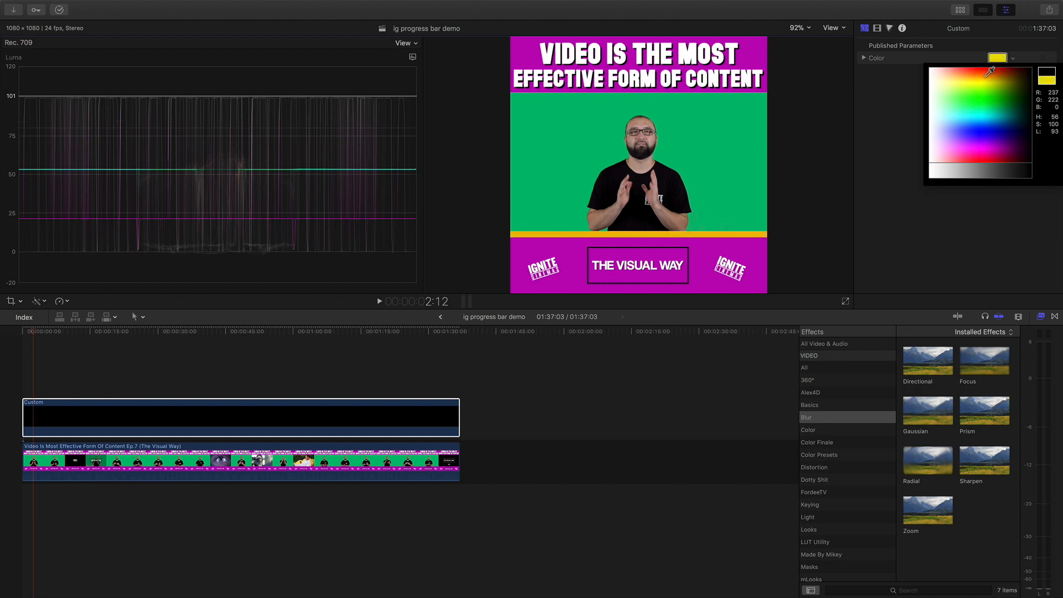
left_click(969, 146)
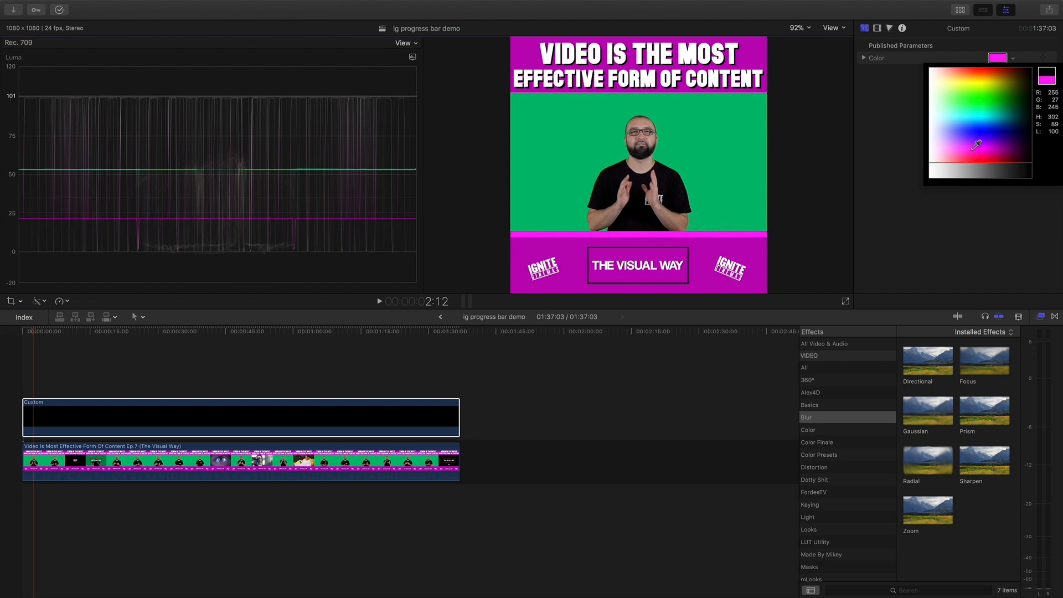
left_click(980, 65)
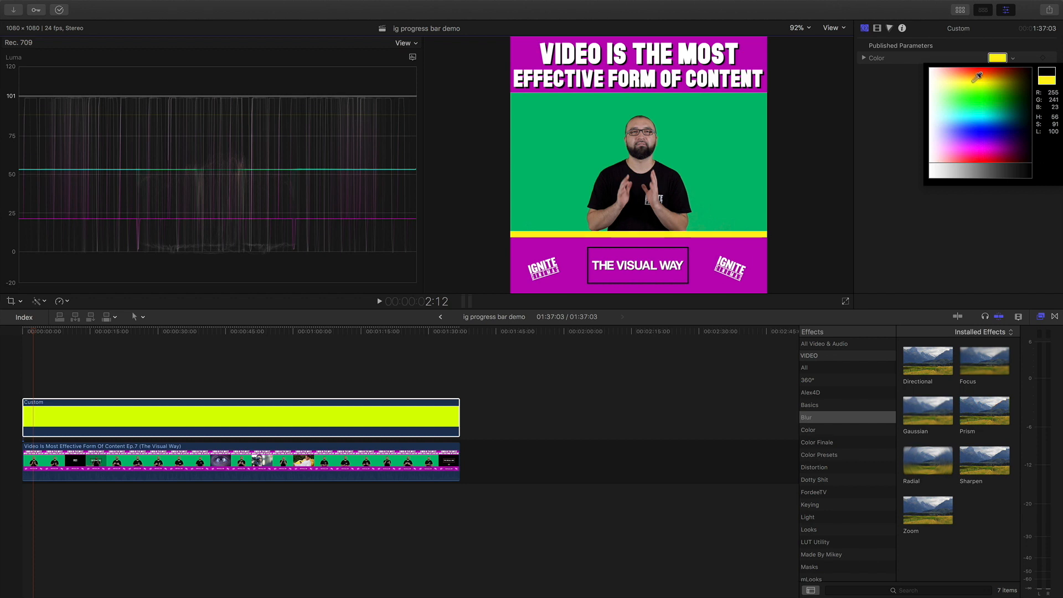
left_click(972, 83)
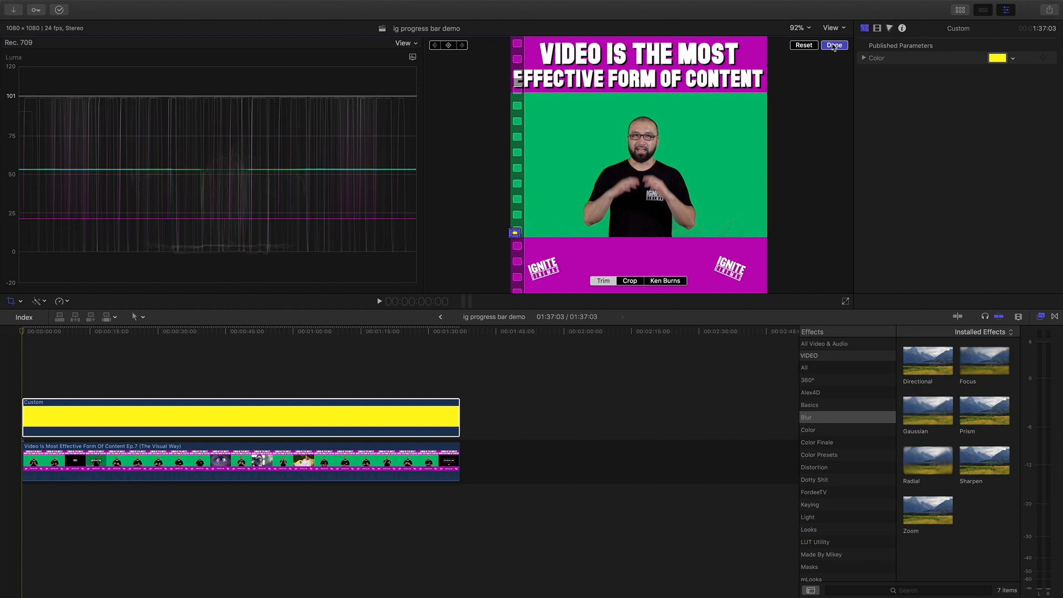
Zoom the viewer to 150% and trim the yellow bar's right edge to a small left stub
left_click(798, 28)
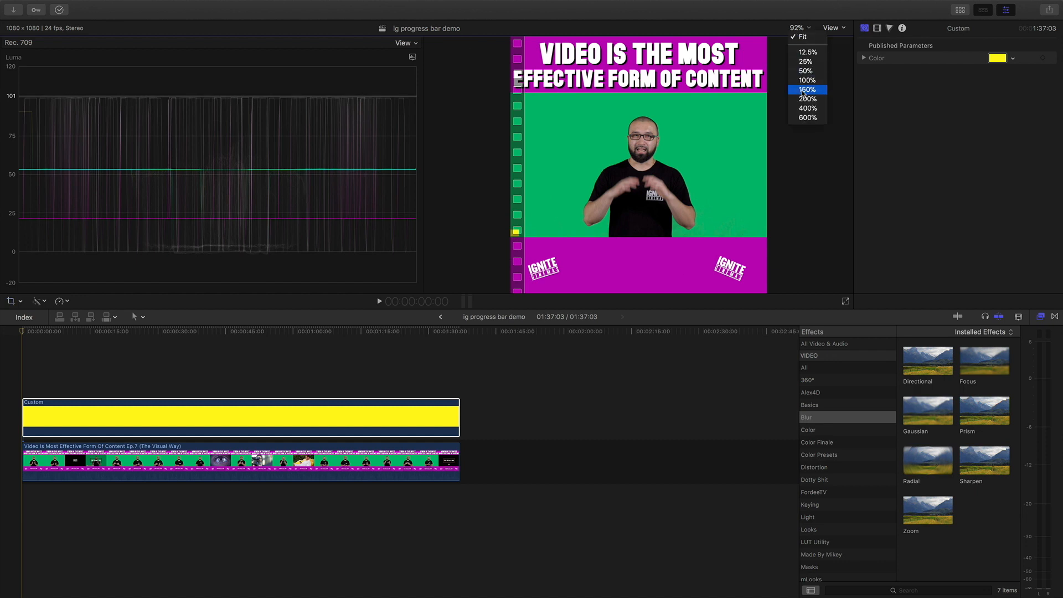
left_click(807, 90)
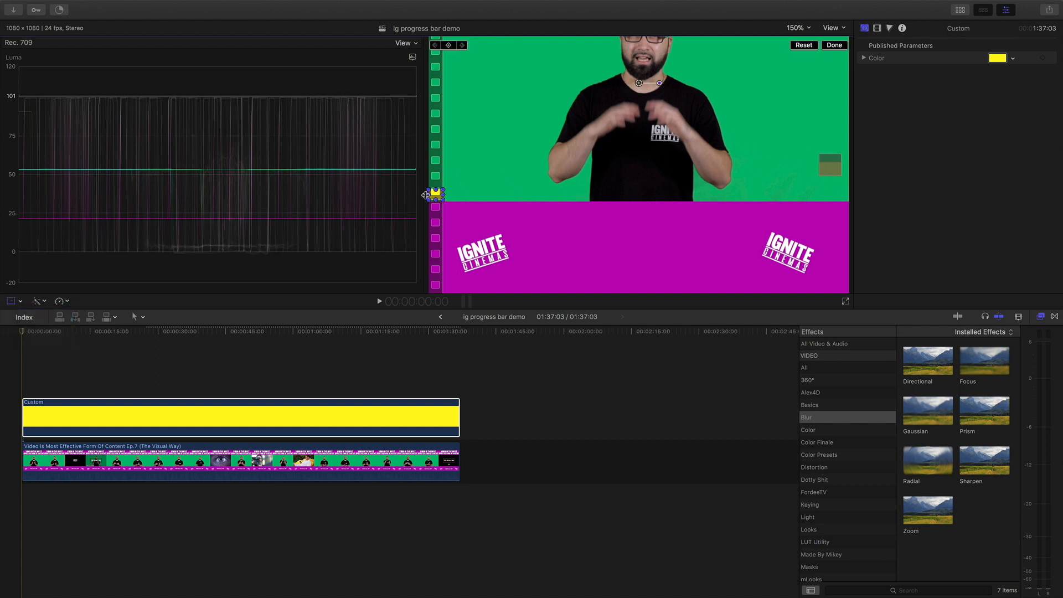
left_click(434, 193)
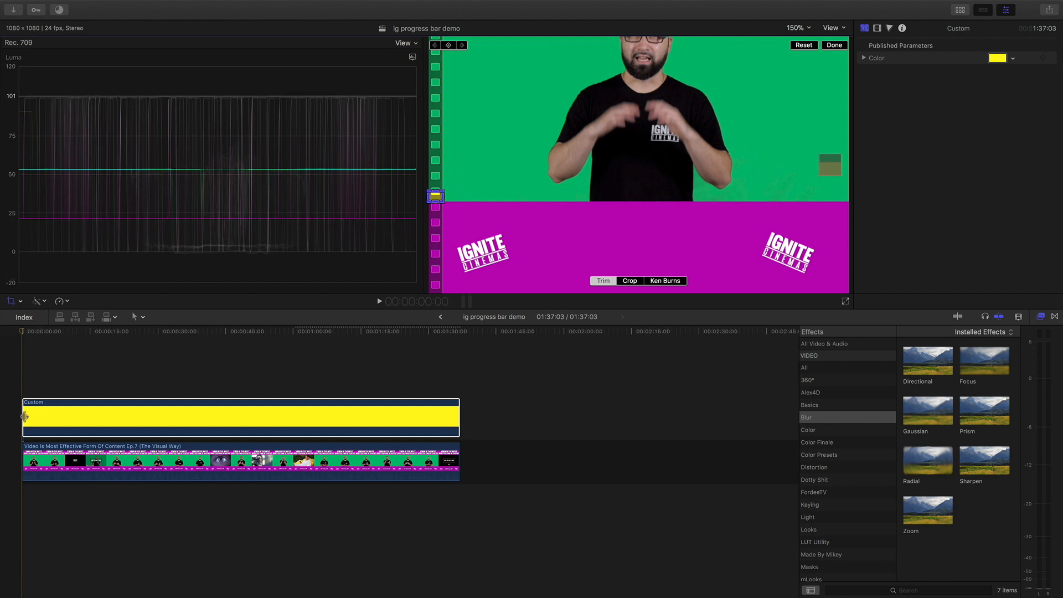
mouse_move(415, 284)
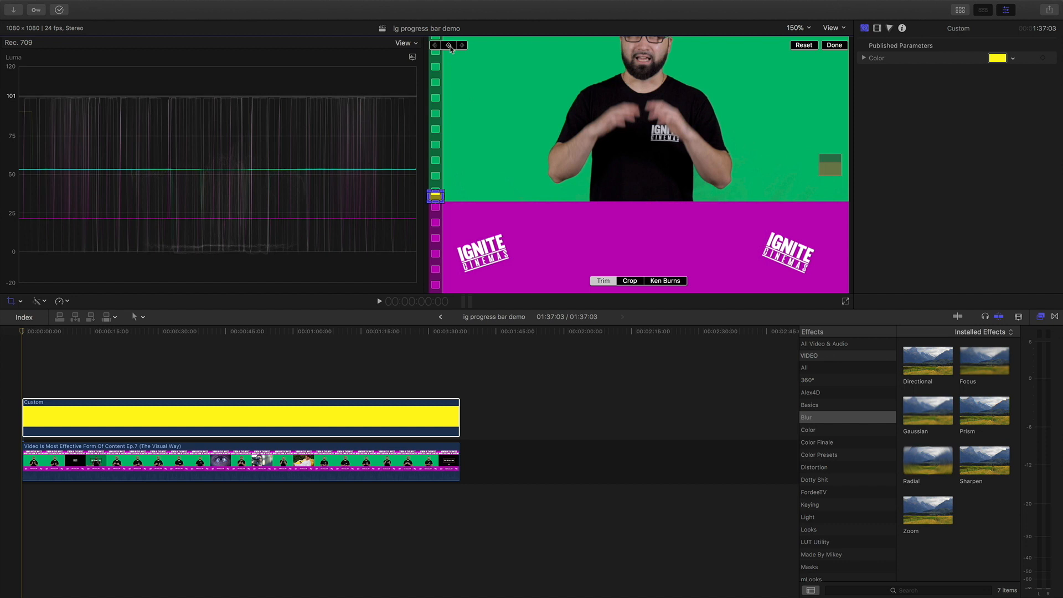
mouse_move(24, 334)
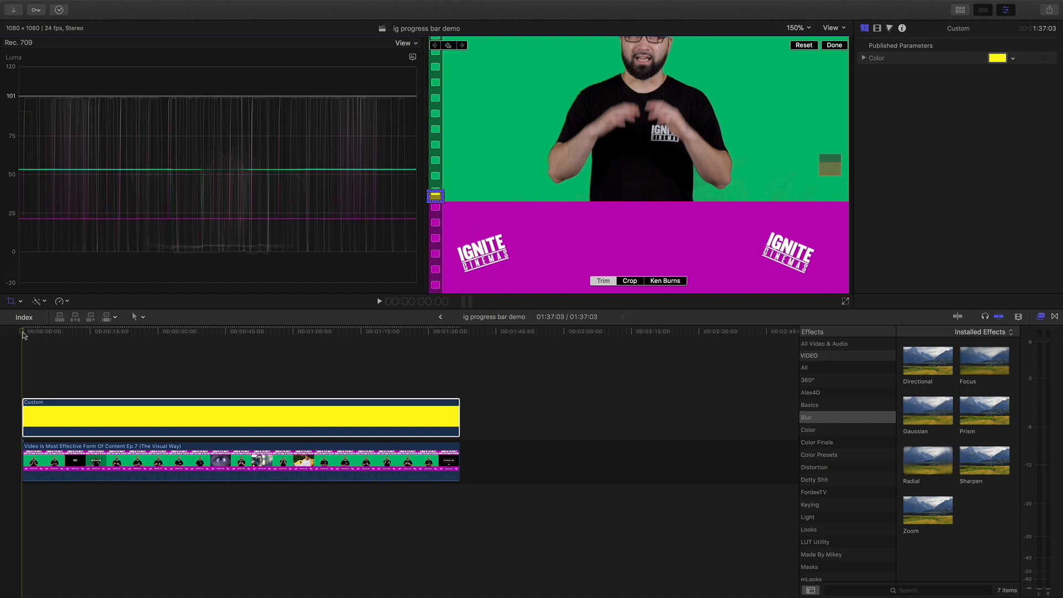
Keyframe the crop at the clip start and jump to its last frame for the full-width key
left_click(120, 331)
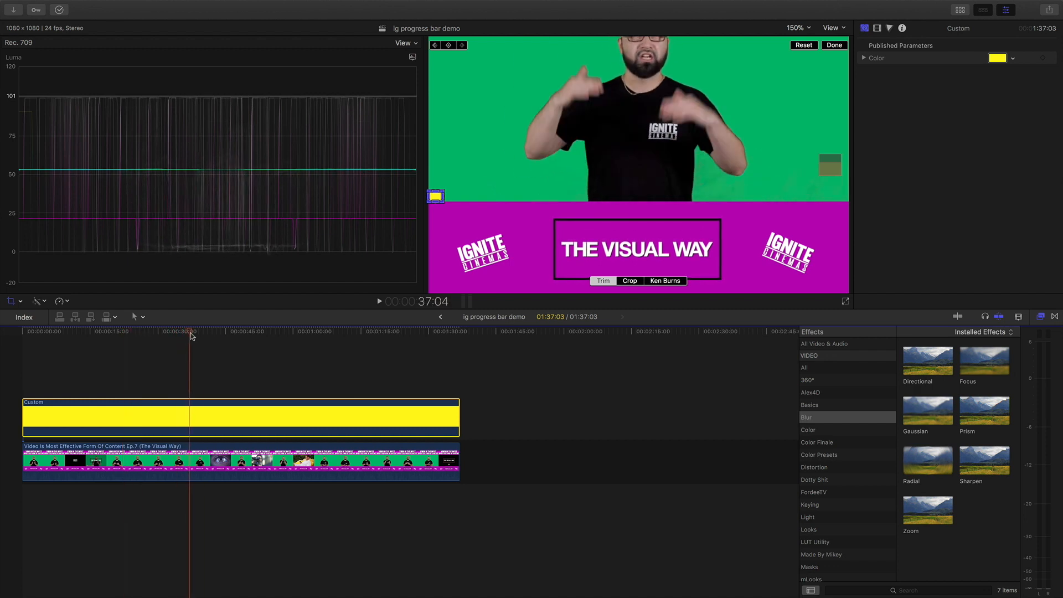
left_click(459, 331)
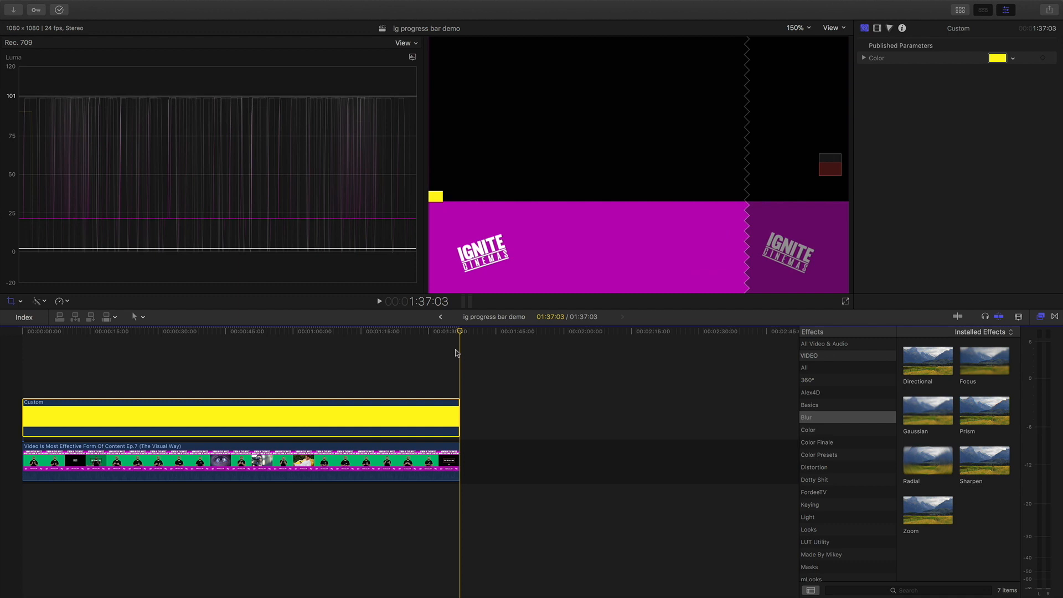
mouse_move(472, 367)
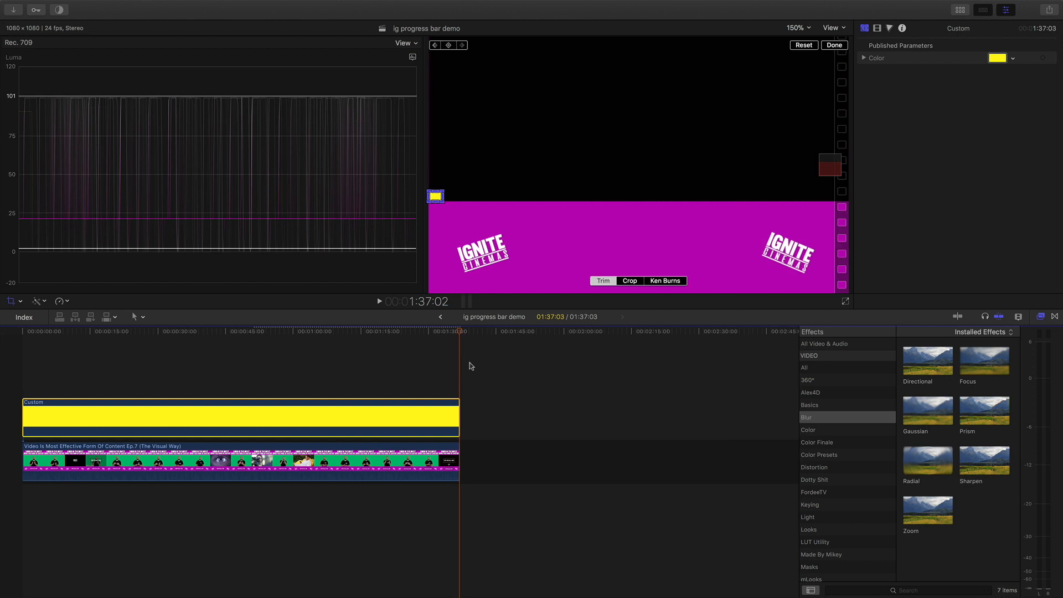
mouse_move(444, 198)
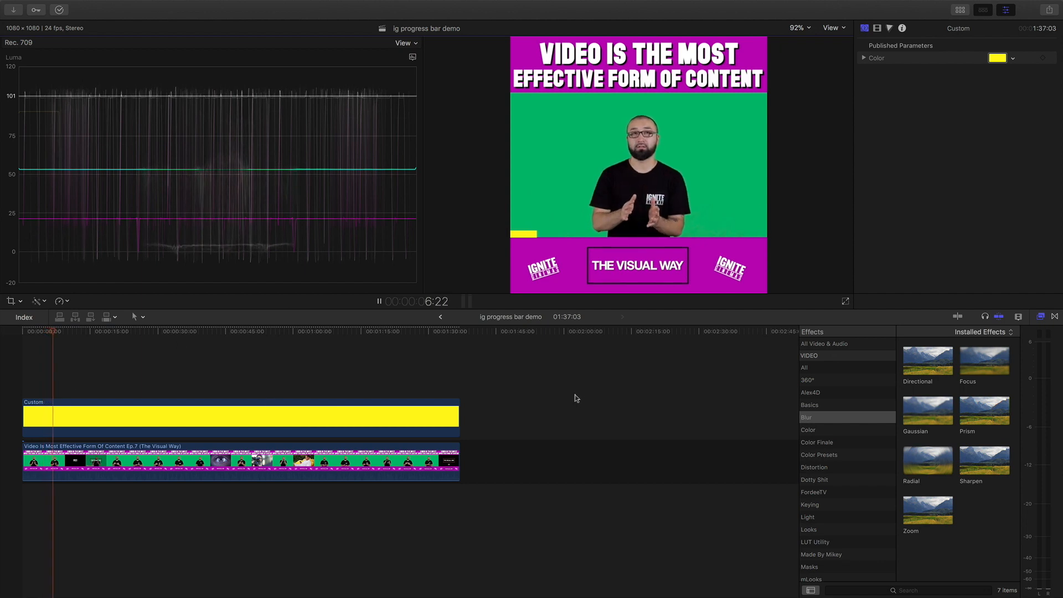
Stop playback before duplicating the yellow bar clip onto the lane above
left_click(379, 301)
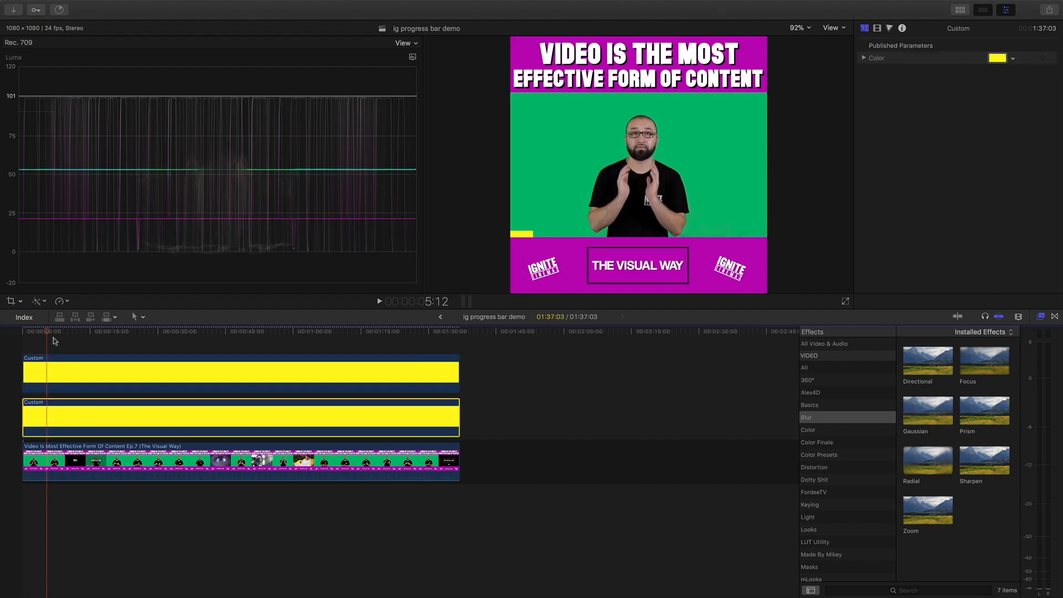
Select the lower bar copy and reset its Crop Right keyframes to make it full width
left_click(88, 331)
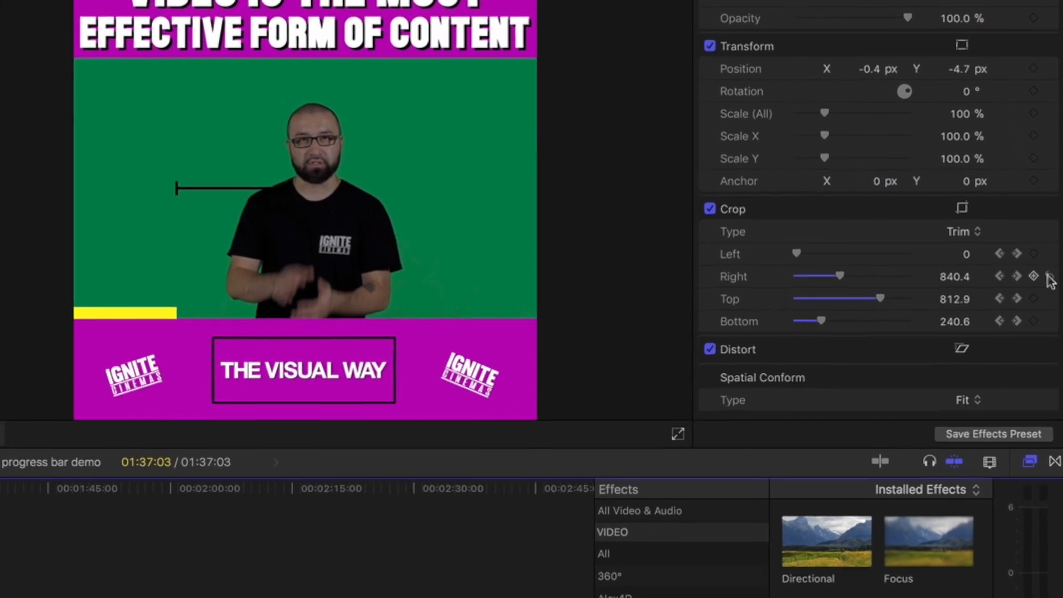
left_click(1033, 276)
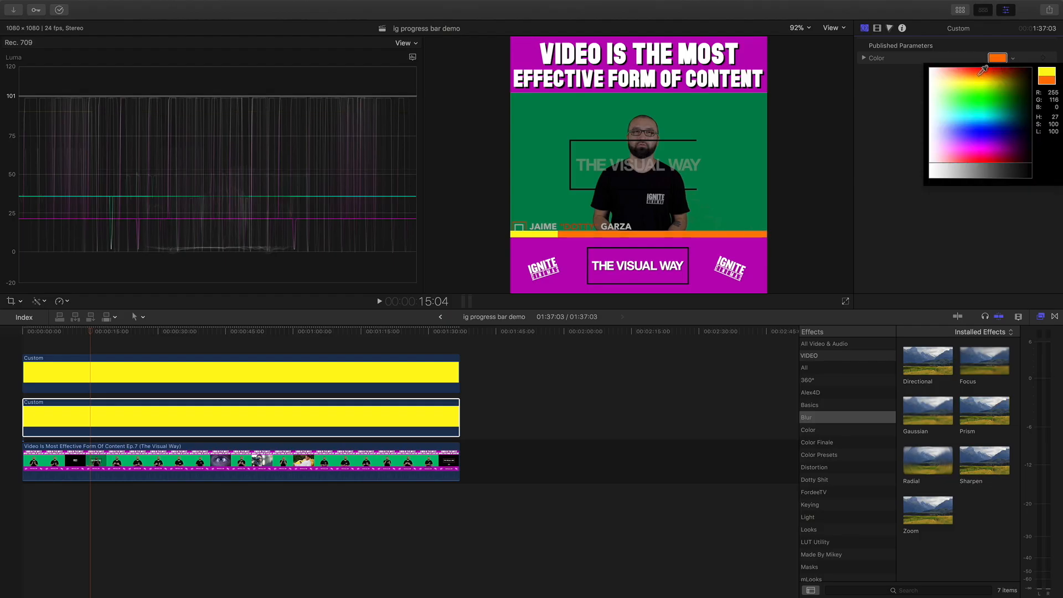
Try purple, white and pink, then colour the background strip gray and close the picker
left_click(961, 141)
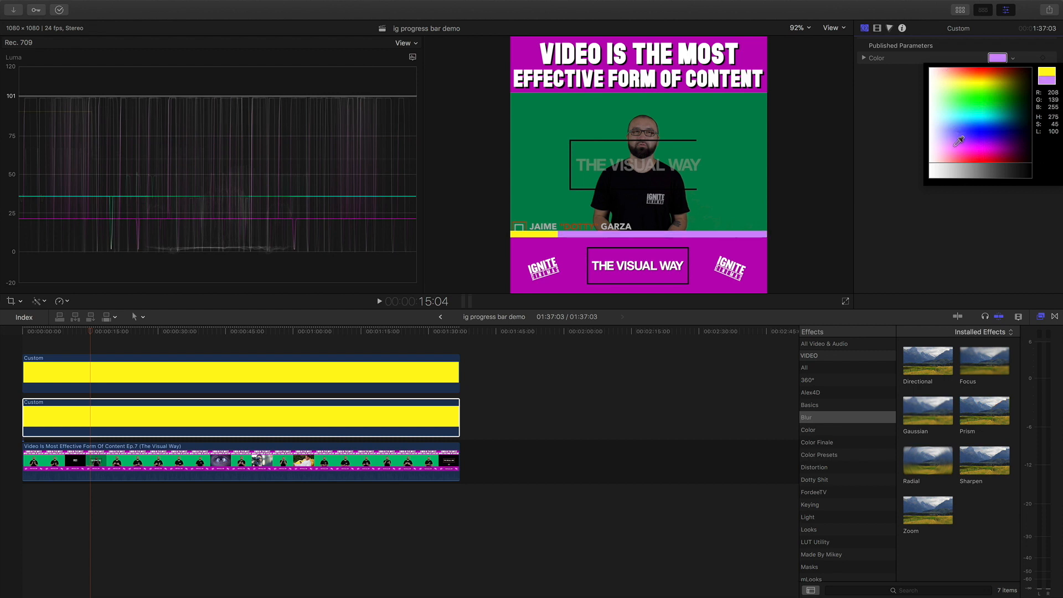
left_click(976, 162)
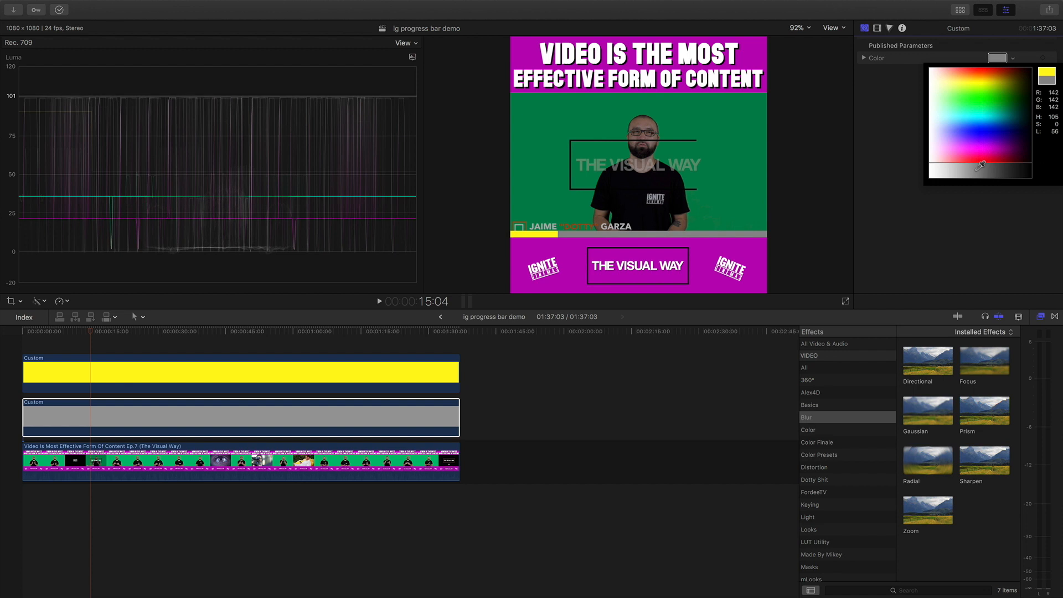
left_click(934, 108)
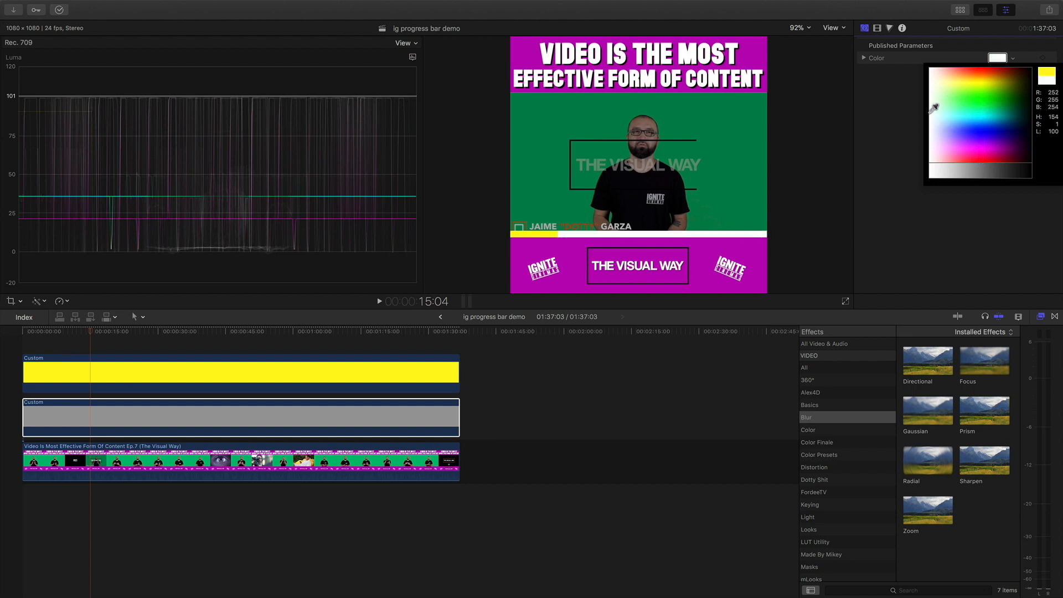
left_click(950, 154)
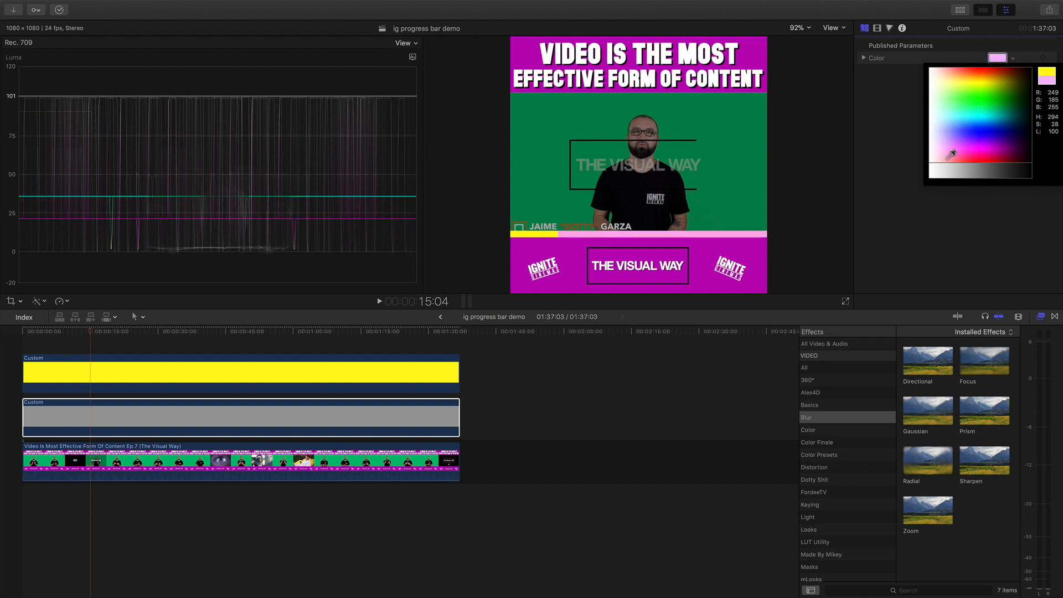
left_click(980, 168)
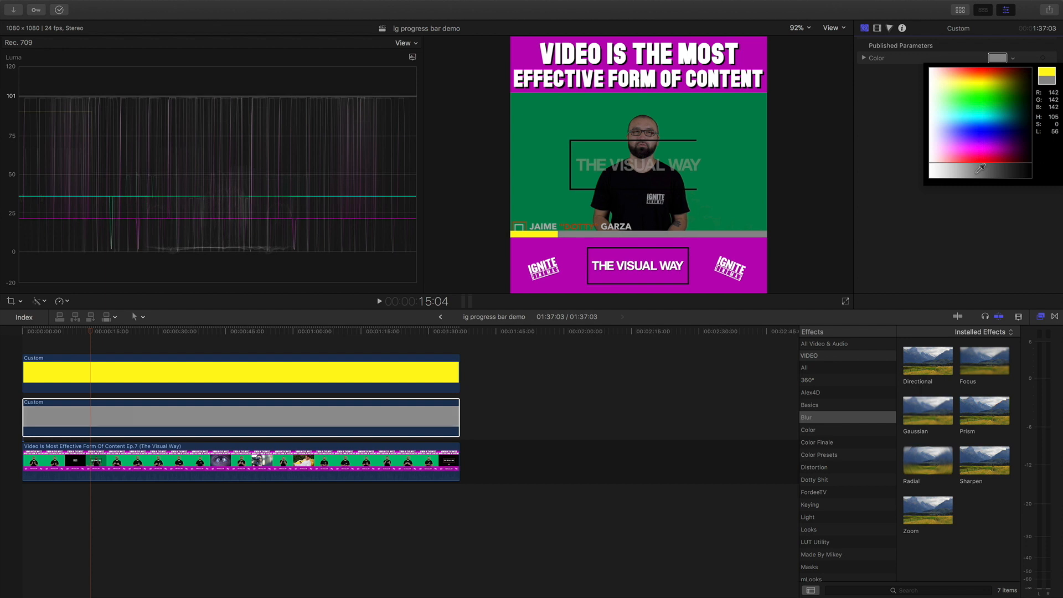
left_click(973, 174)
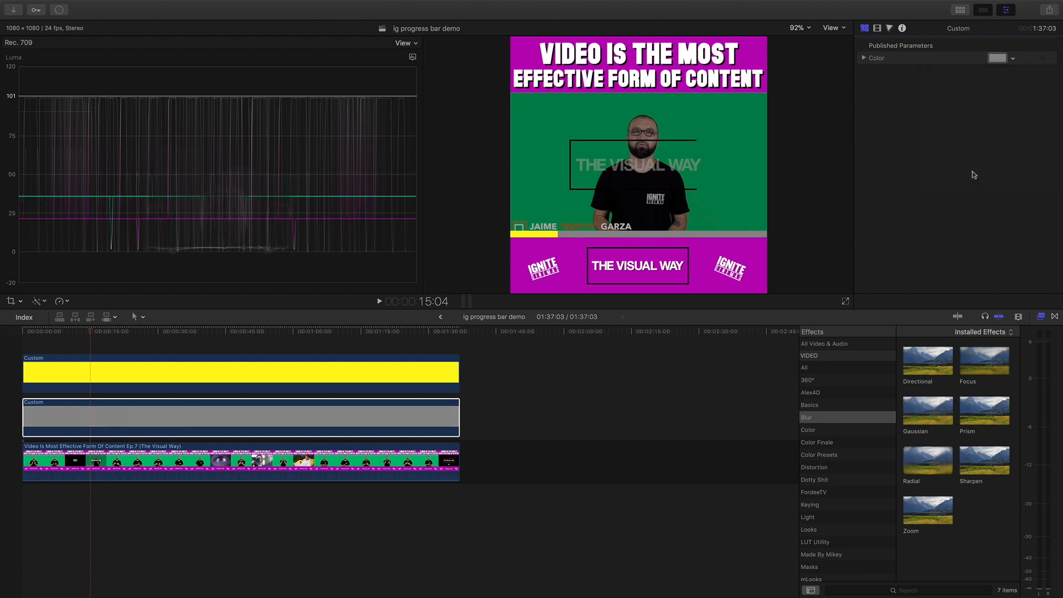